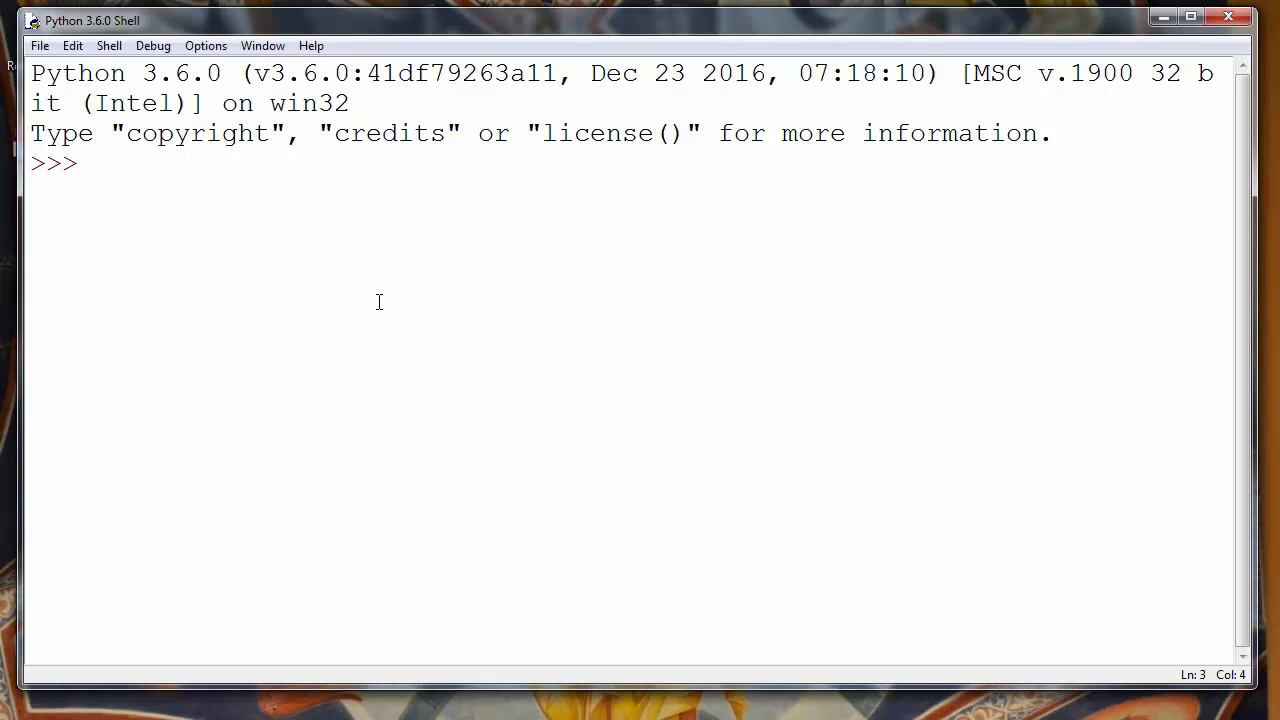
# Step: Define set A as set([1,2,3,4,5])
pyautogui.write('A = set')
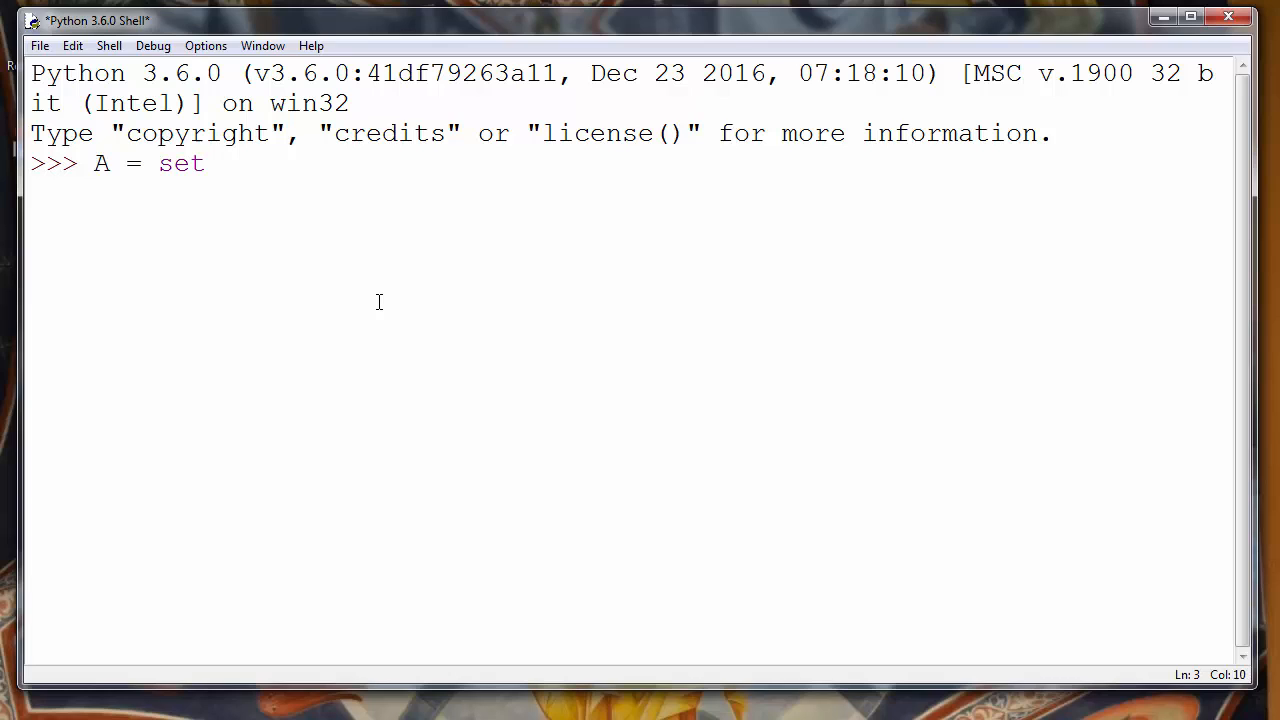
pyautogui.write('([])')
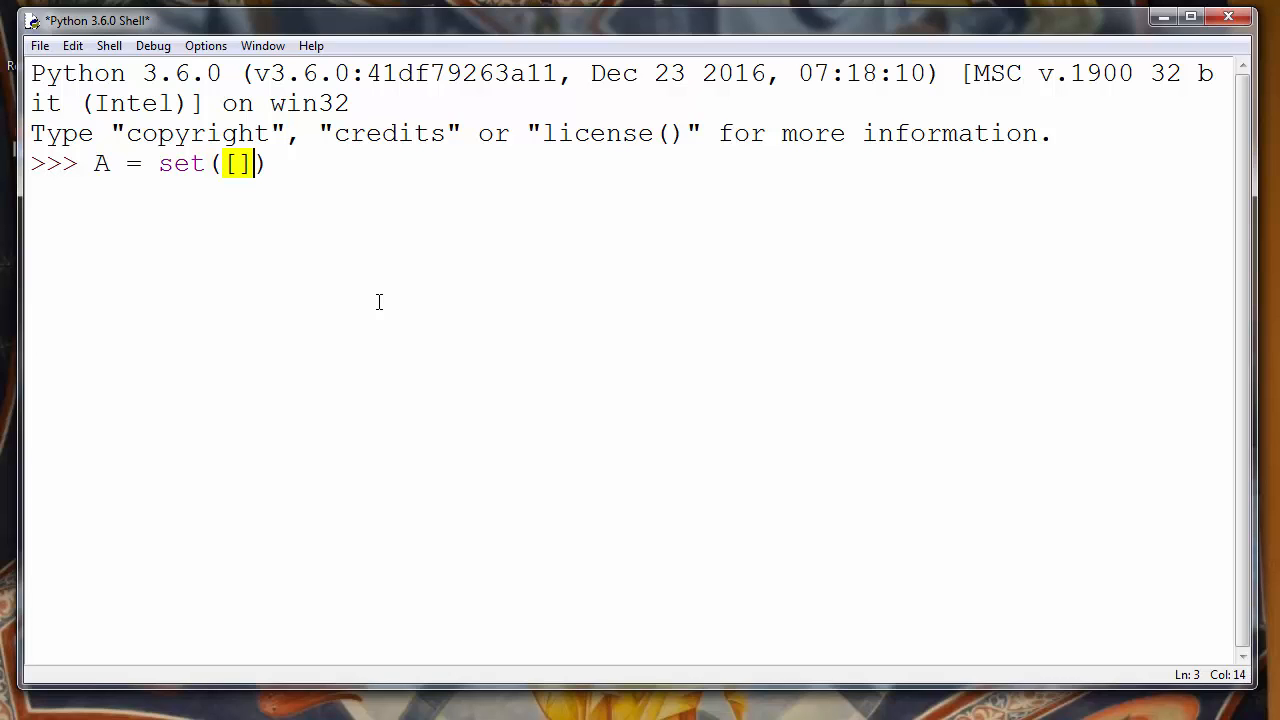
pyautogui.write('1m,')
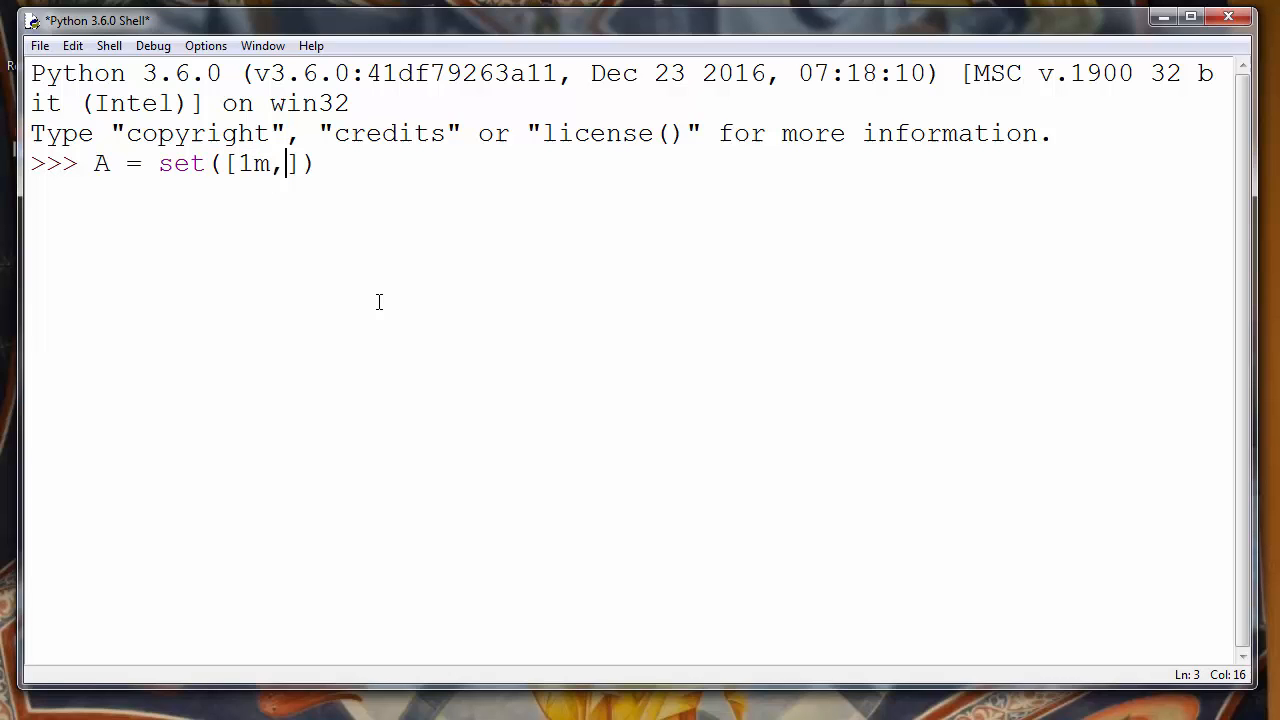
pyautogui.write('2,3,')
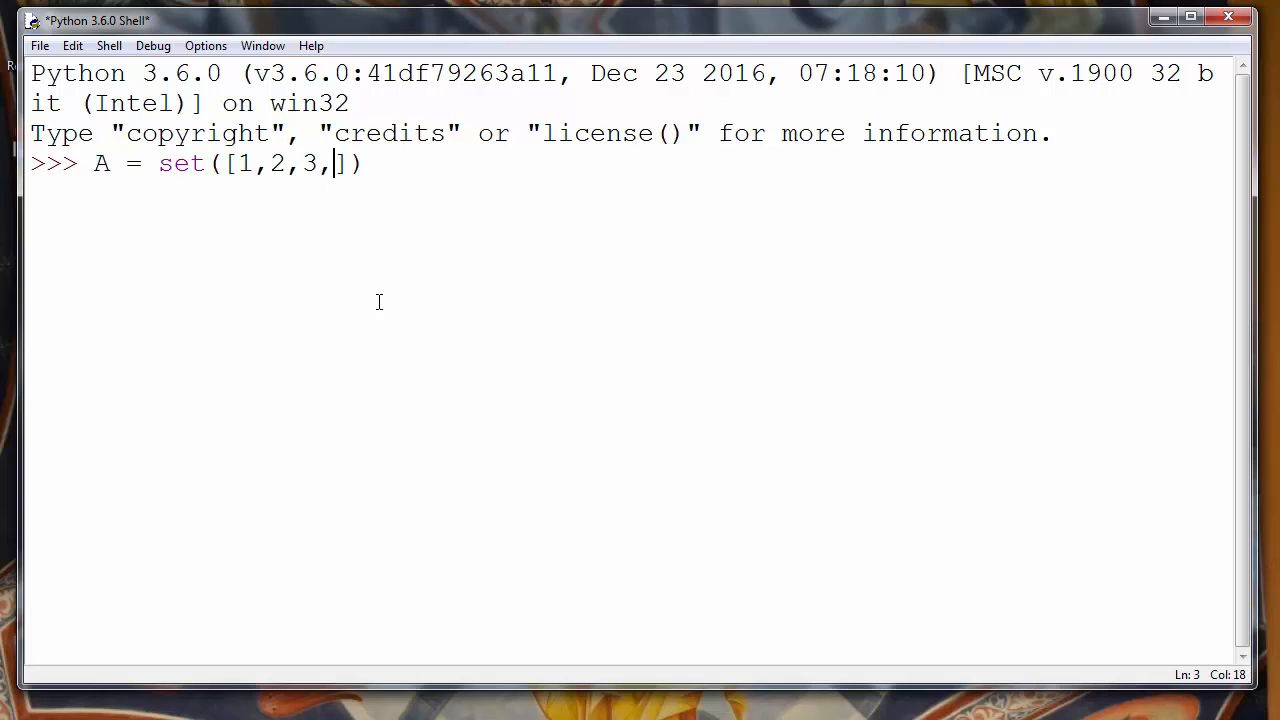
pyautogui.write('4,5')
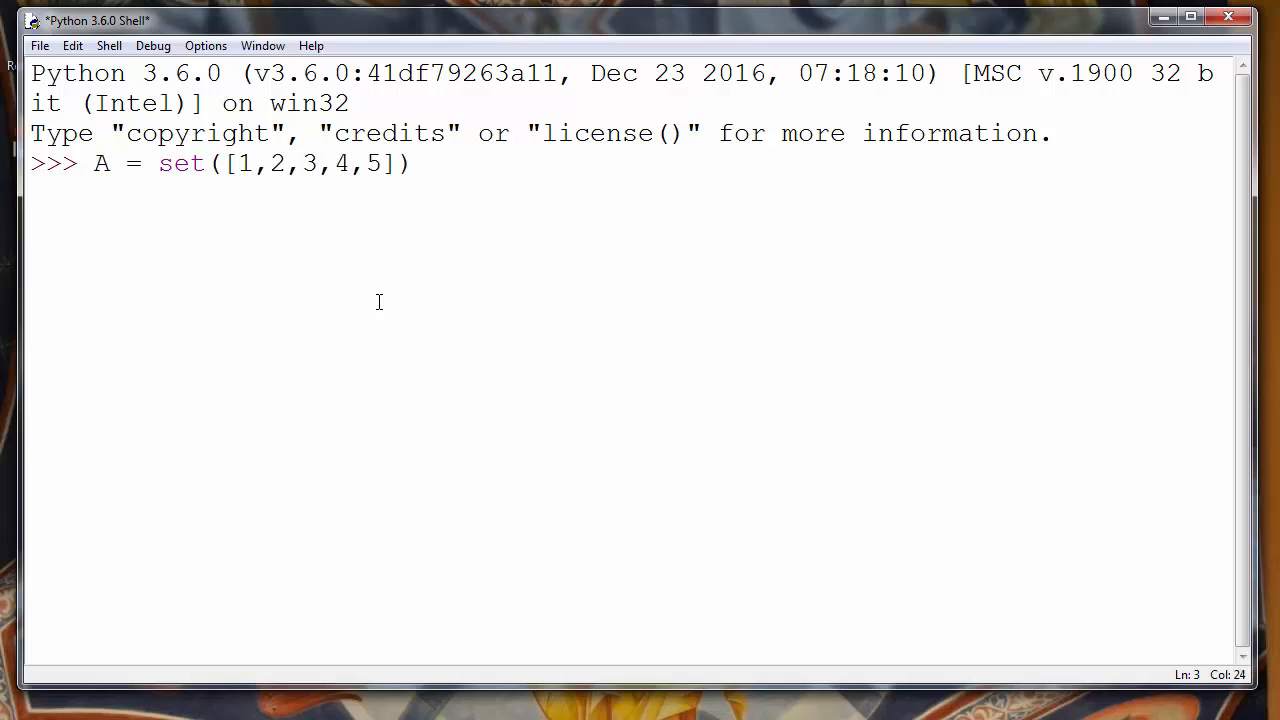
# Step: Define set B as set([2,4,6,8,10]), removing a stray asterisk
pyautogui.write('B -')
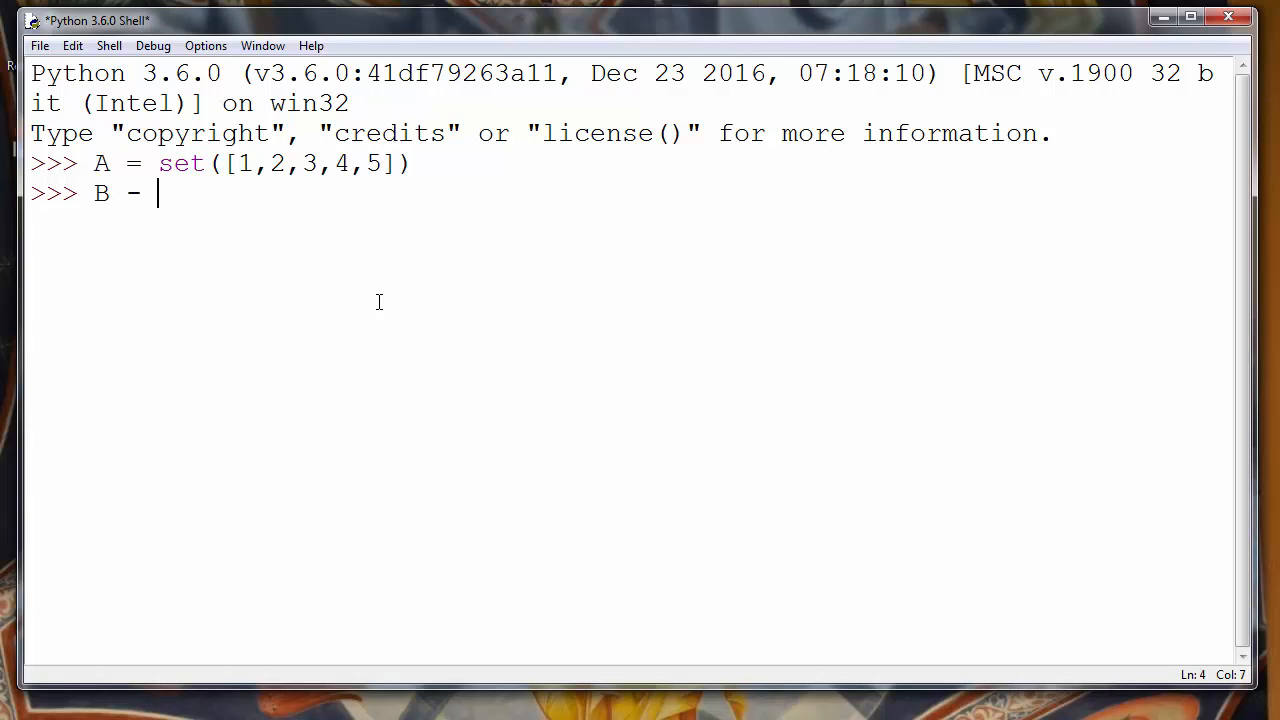
pyautogui.write('set*()')
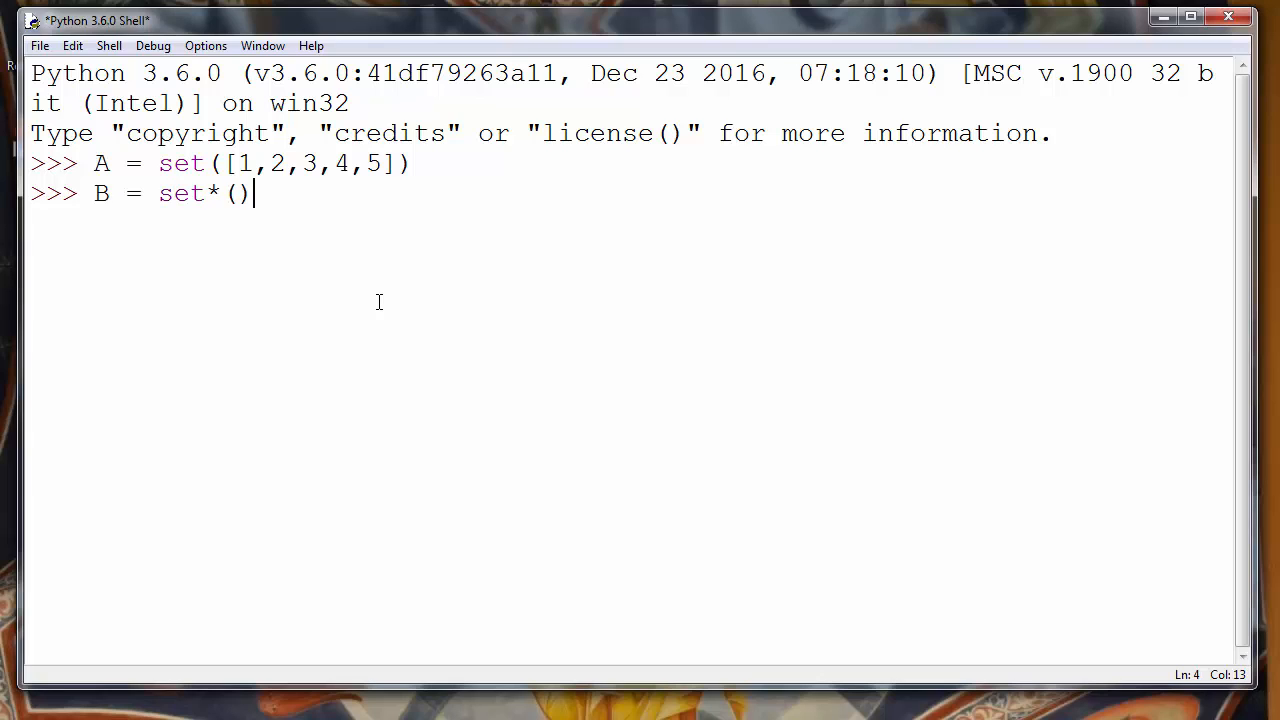
pyautogui.press('Backspace')
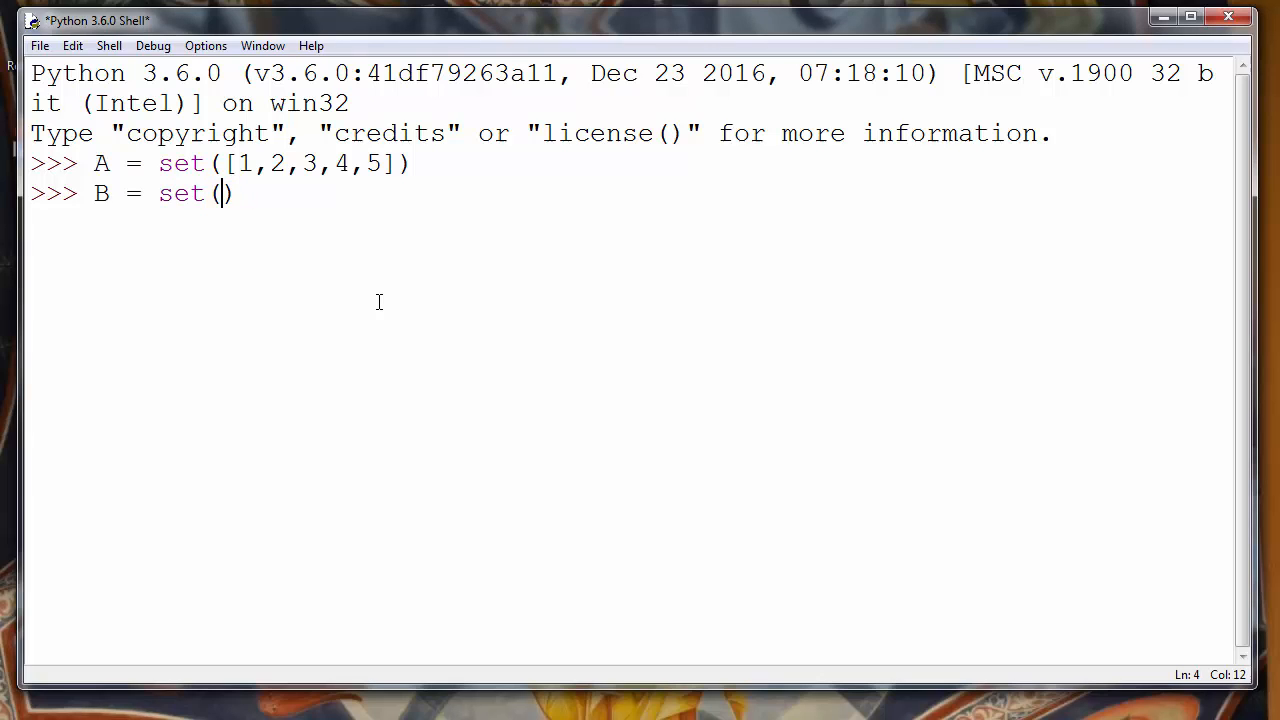
pyautogui.write('[]')
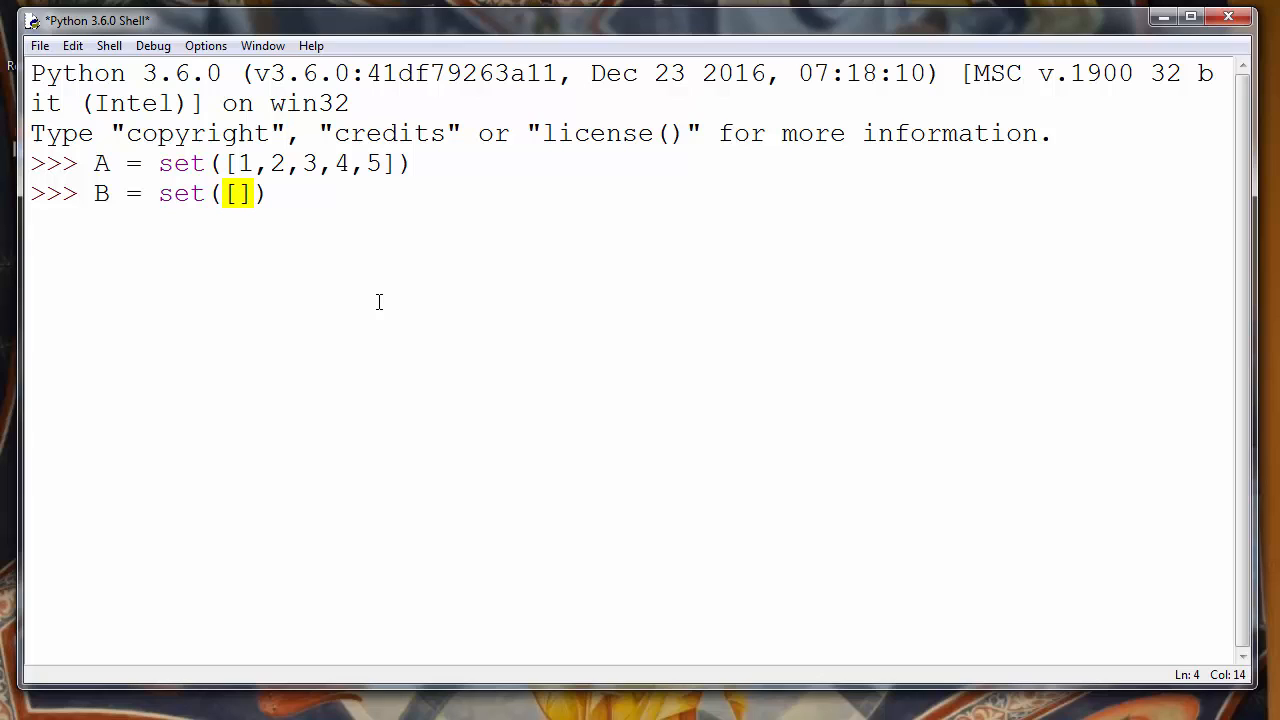
pyautogui.write('2,')
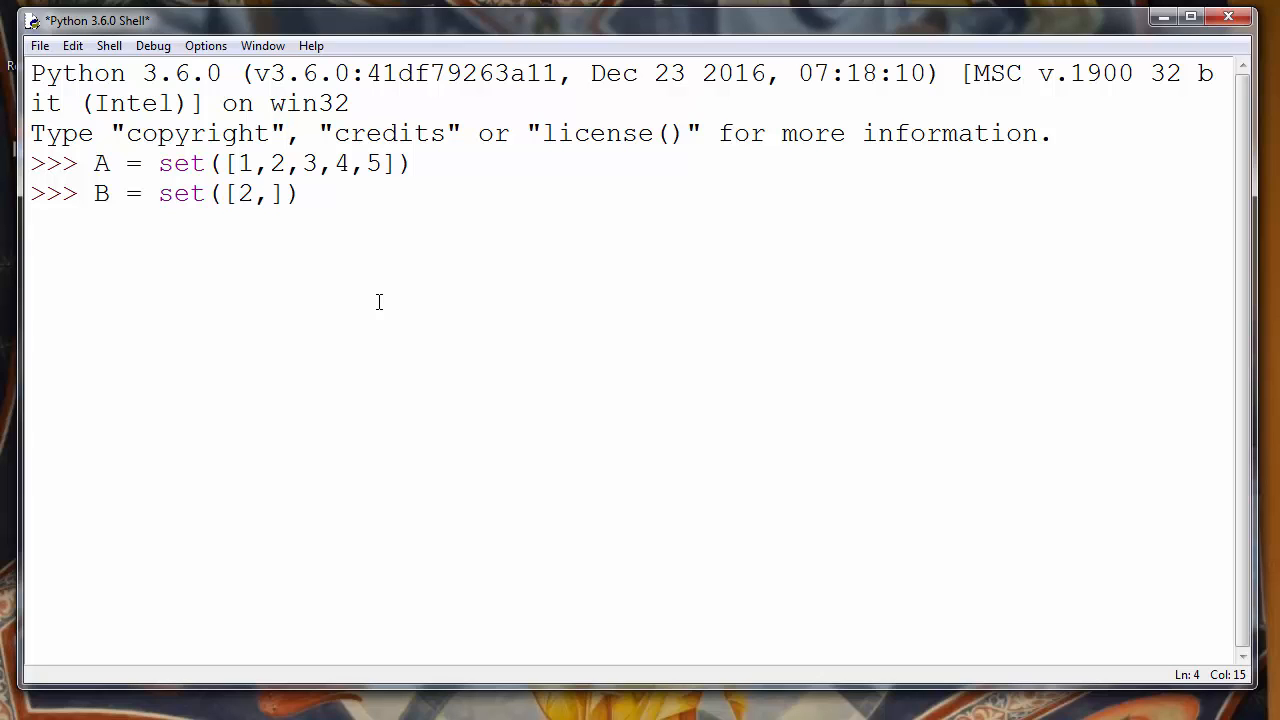
pyautogui.write('4,6,7,')
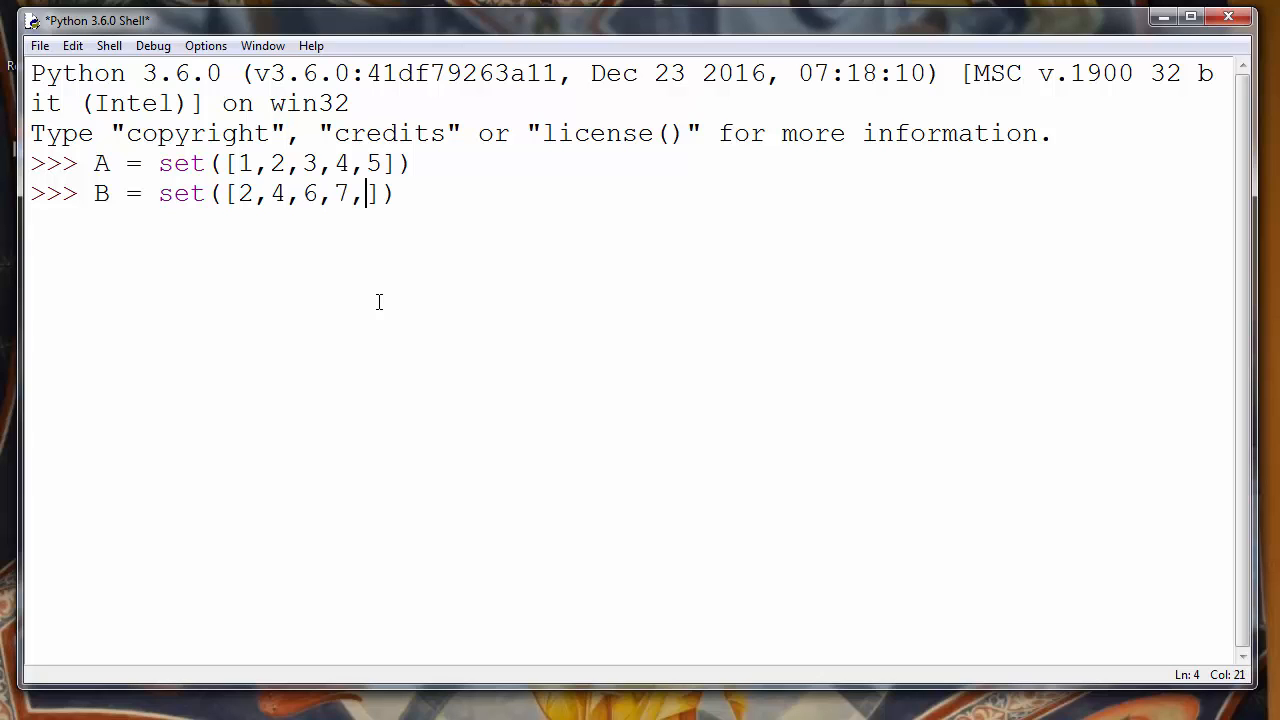
pyautogui.write('8,10')
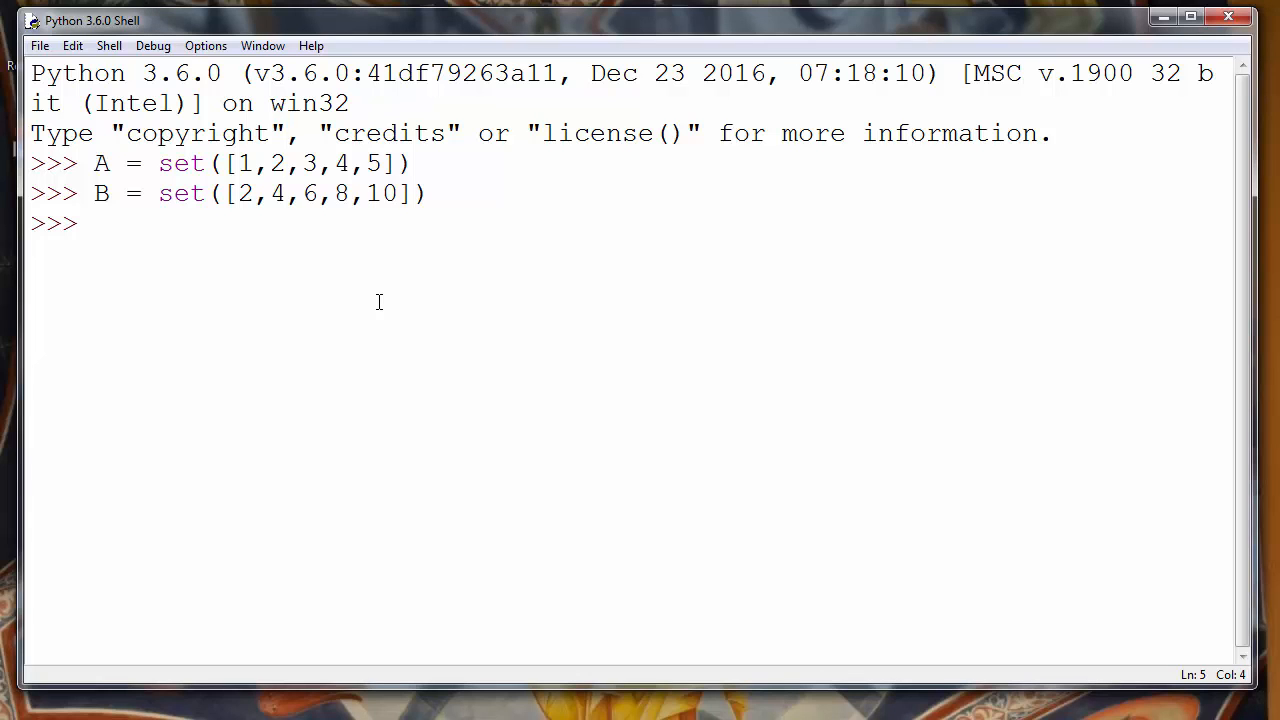
# Step: Enter C = A.intersection(B) at the prompt, correcting the misplaced A
pyautogui.write('A ∩ B')
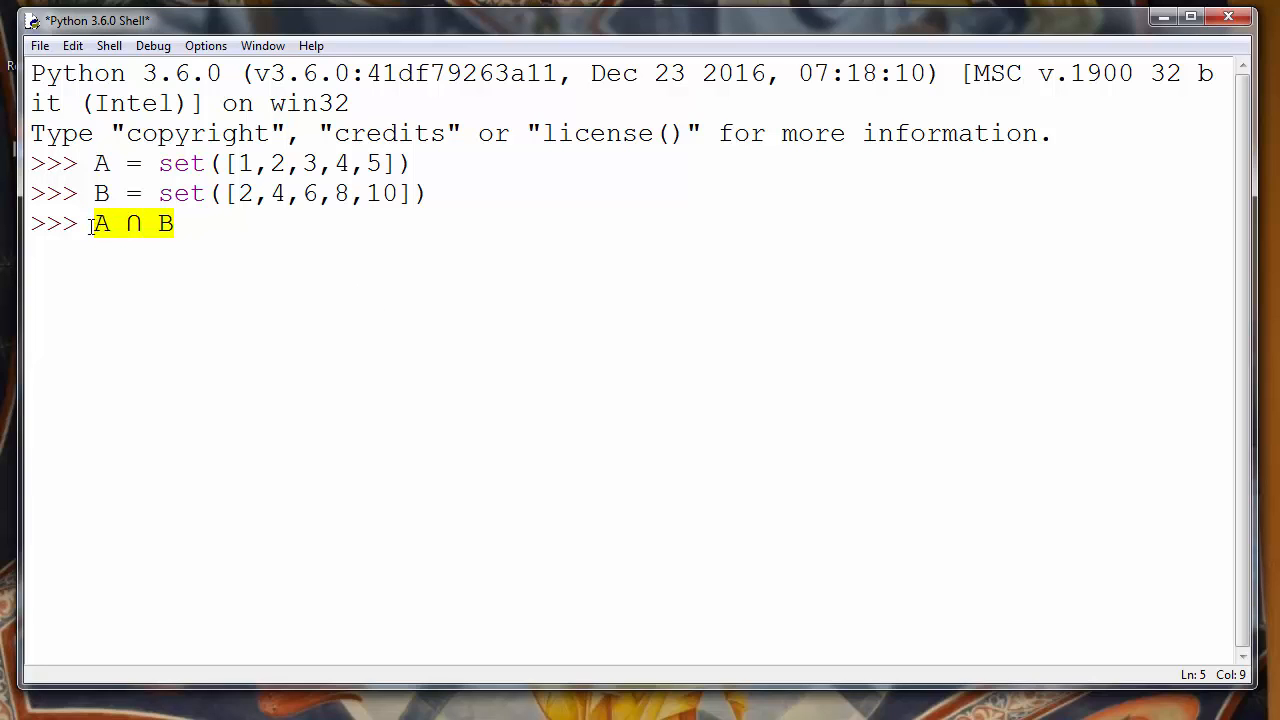
pyautogui.write('C =')
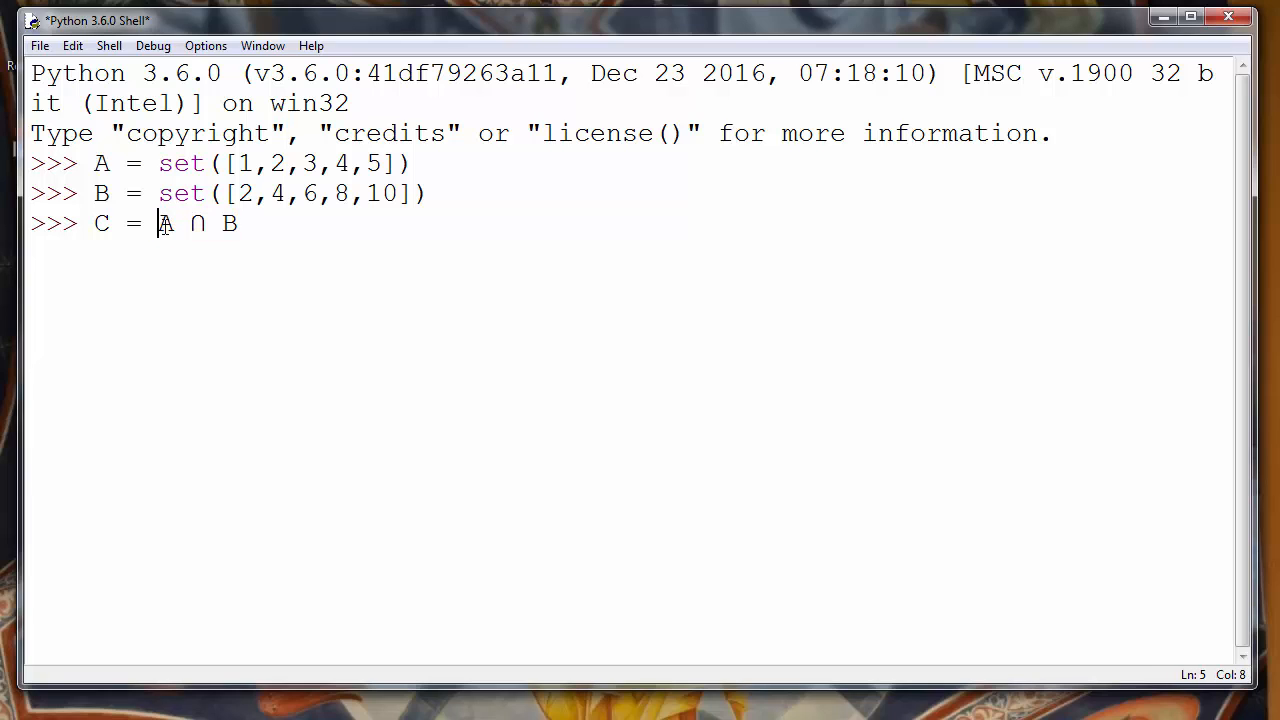
pyautogui.doubleClick(163, 223)
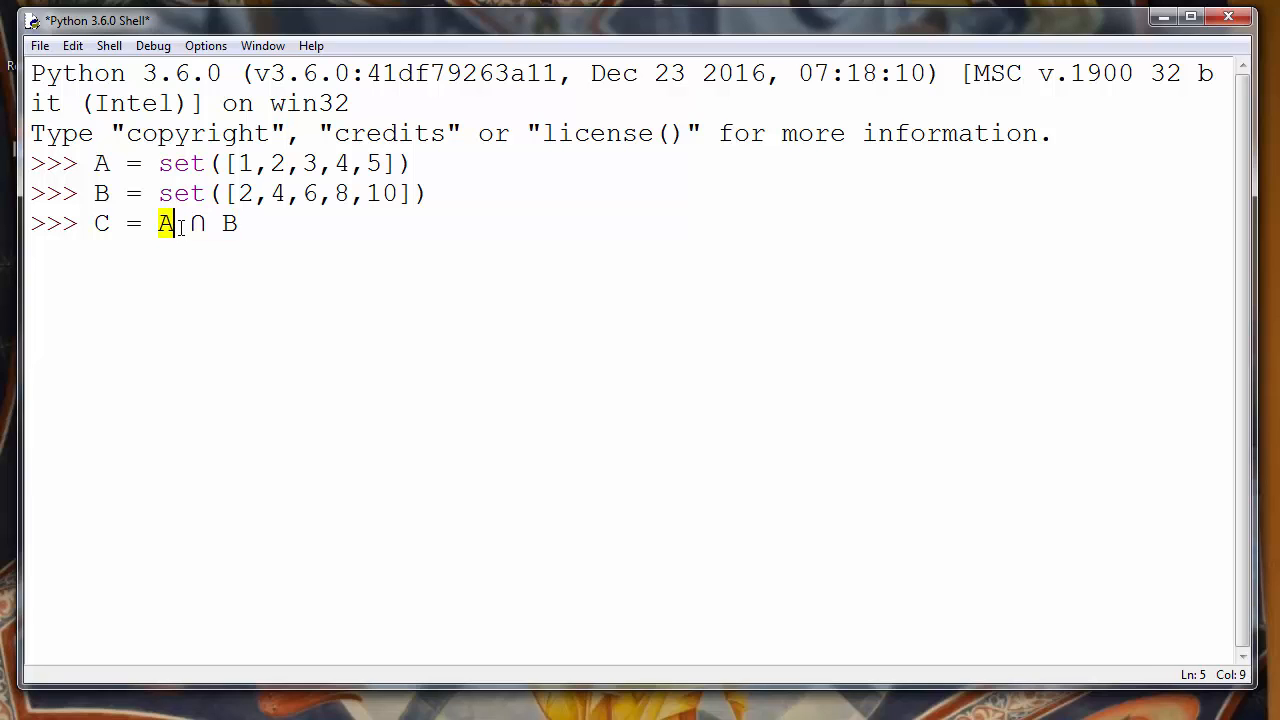
pyautogui.press('Delete')
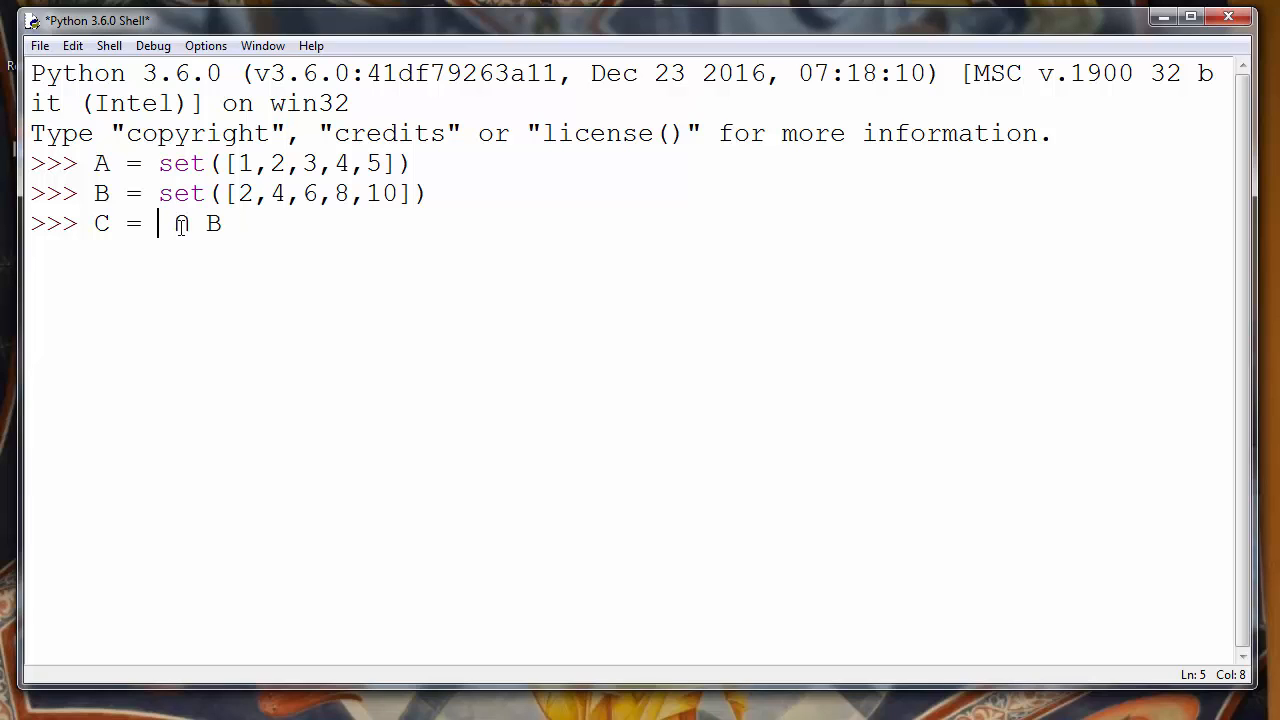
pyautogui.write('Ai')
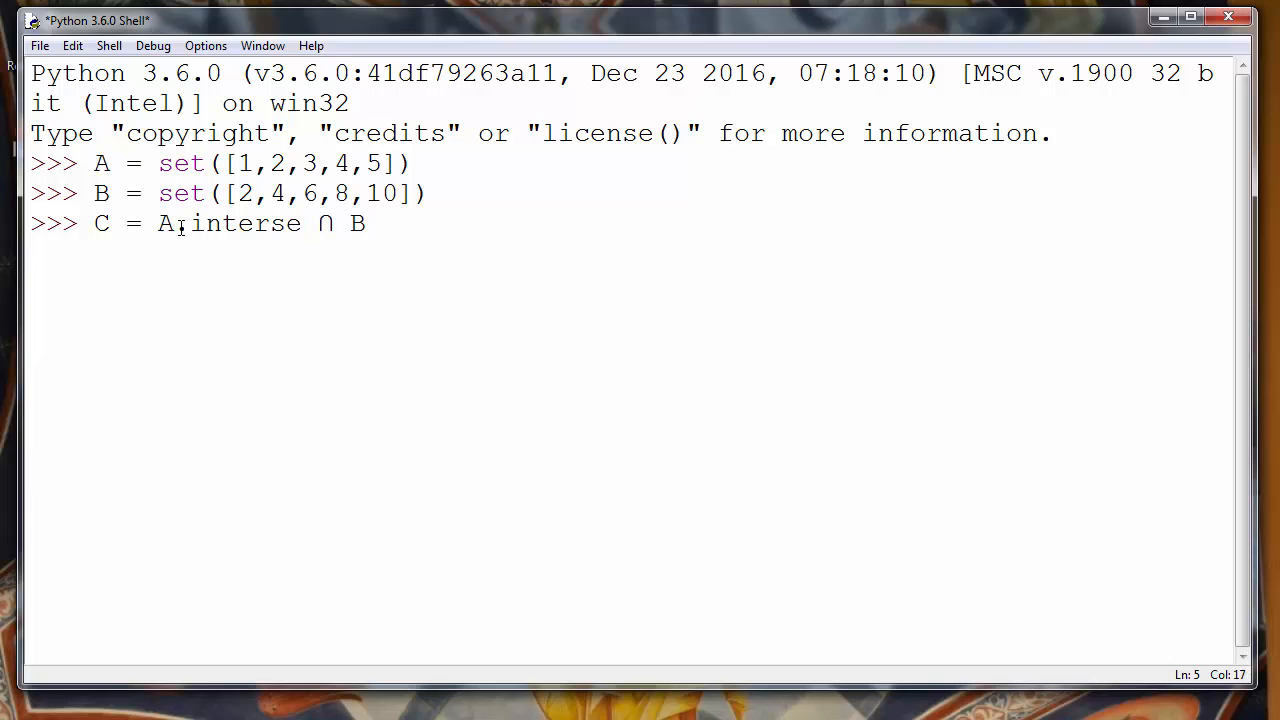
pyautogui.write('c')
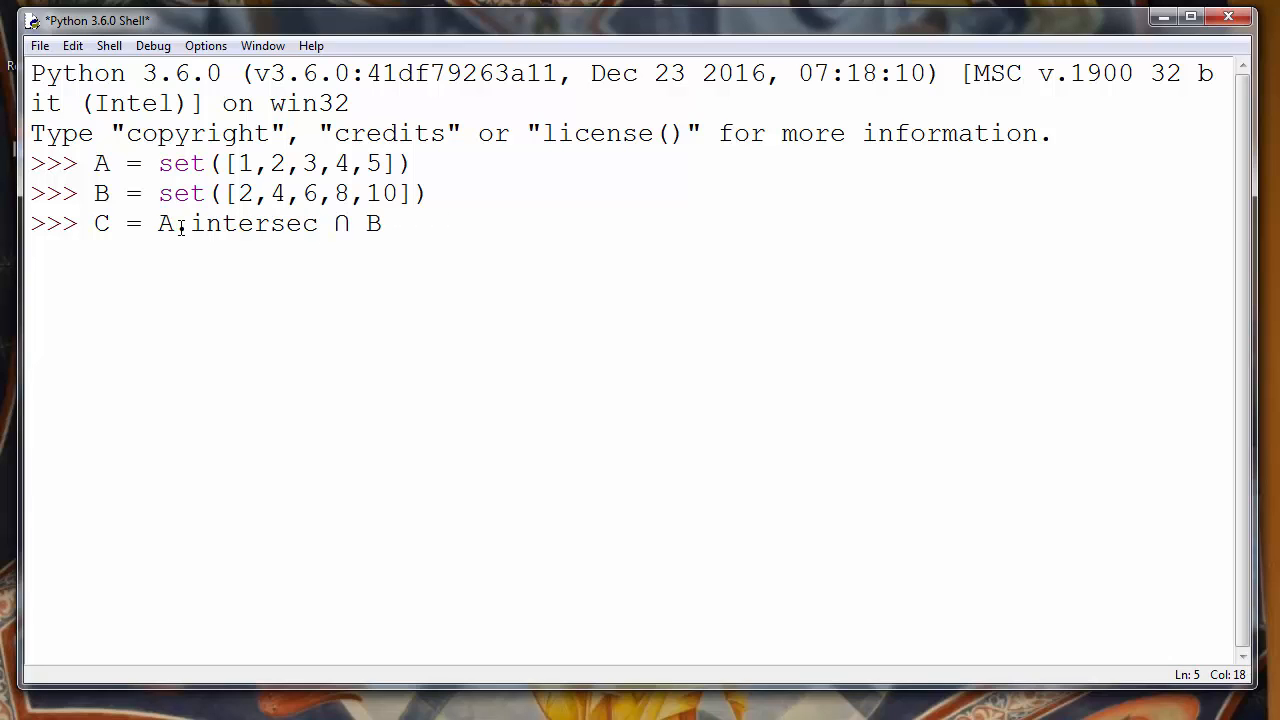
pyautogui.write('tion')
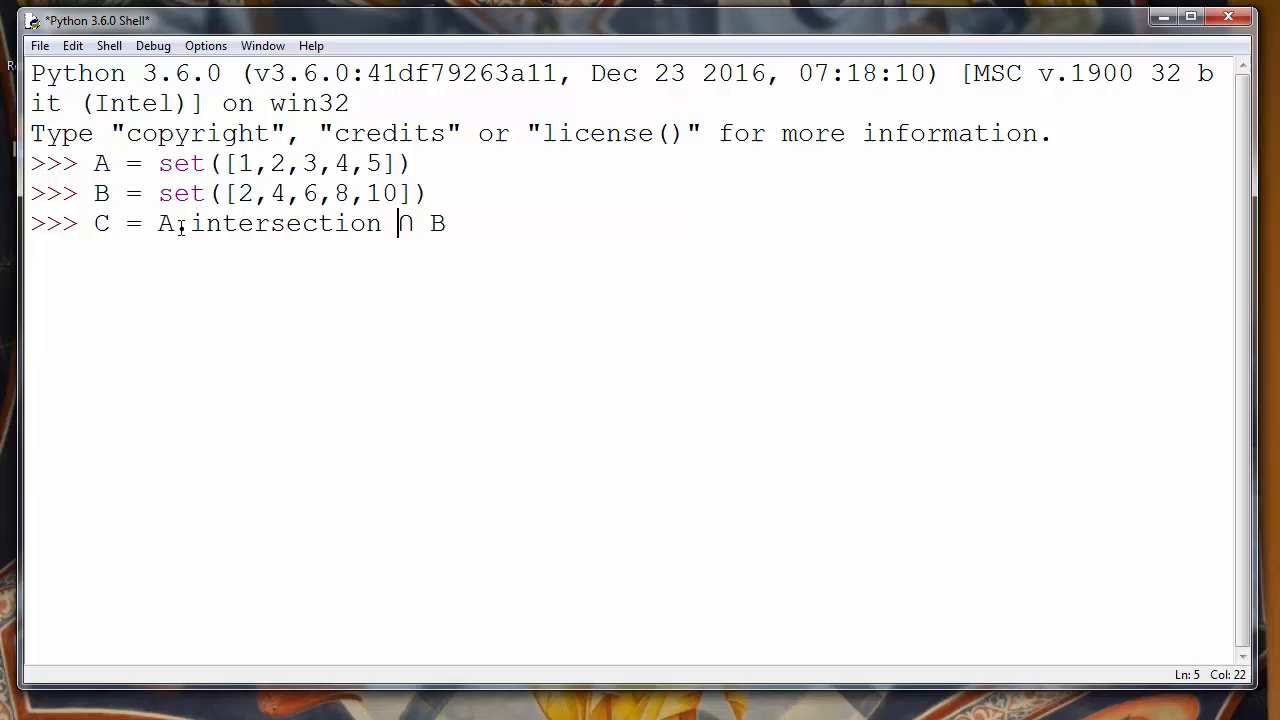
pyautogui.write('(')
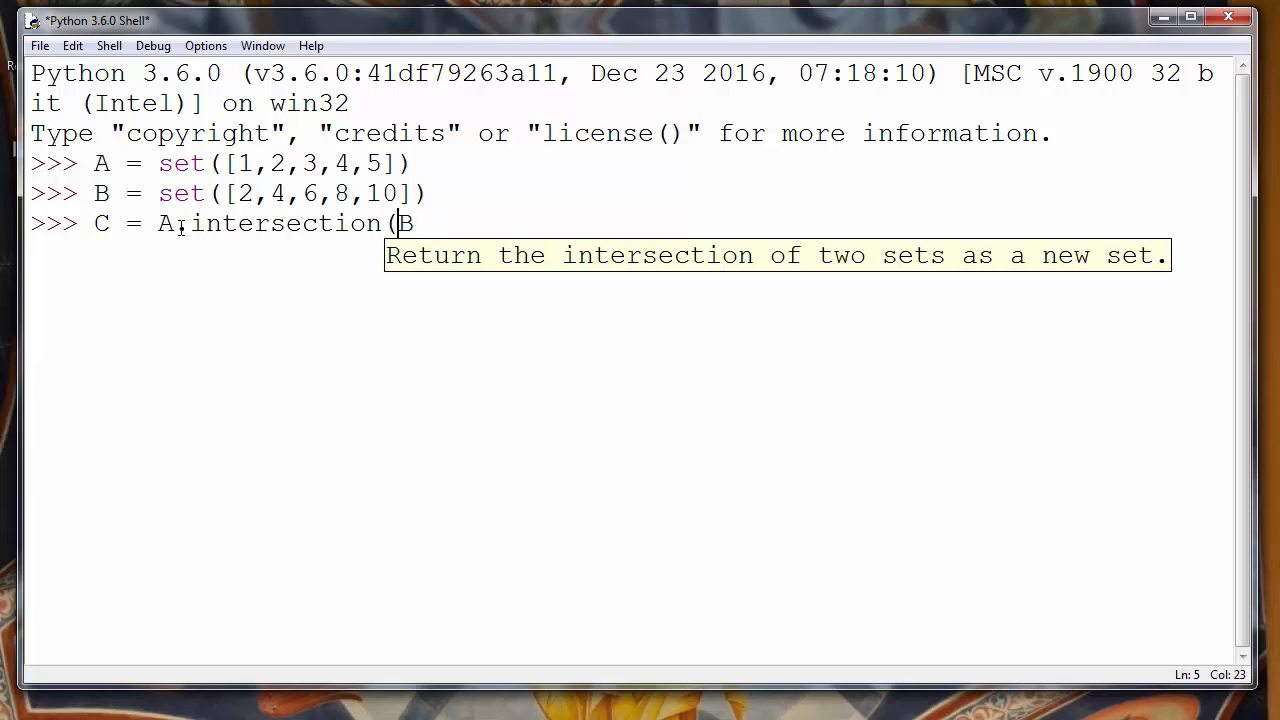
pyautogui.write('B)')
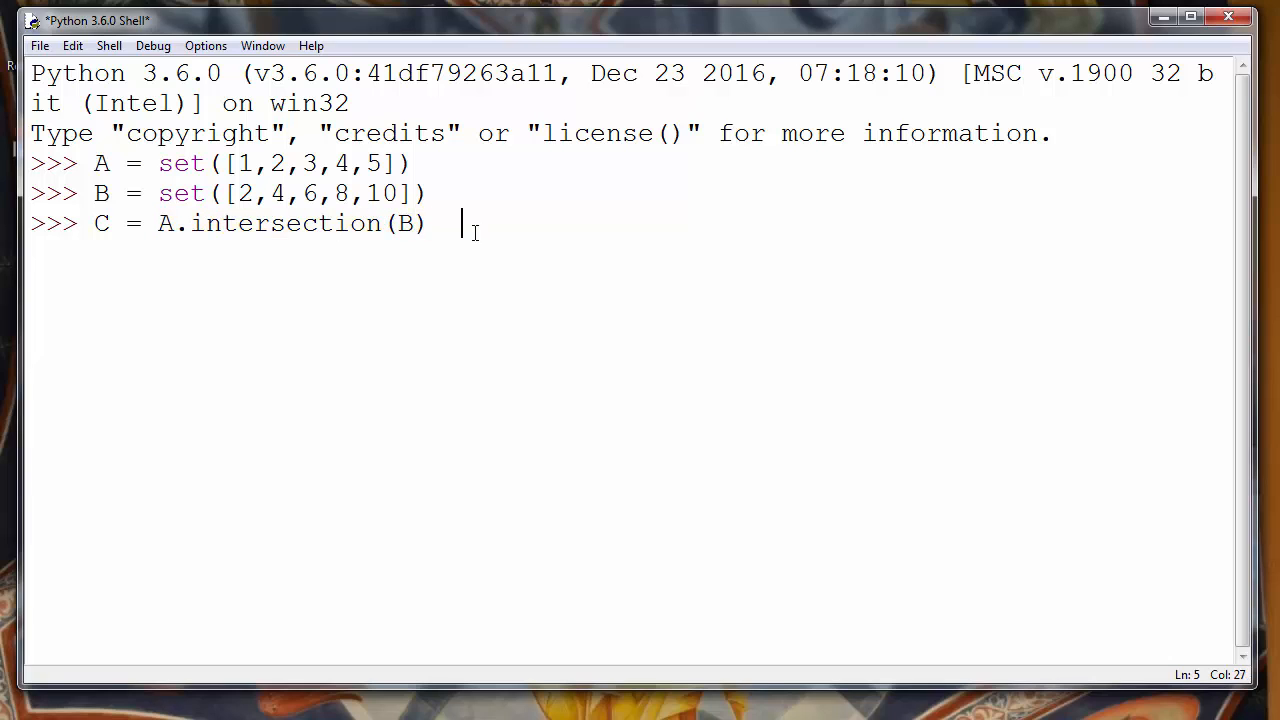
pyautogui.write('A ∩')
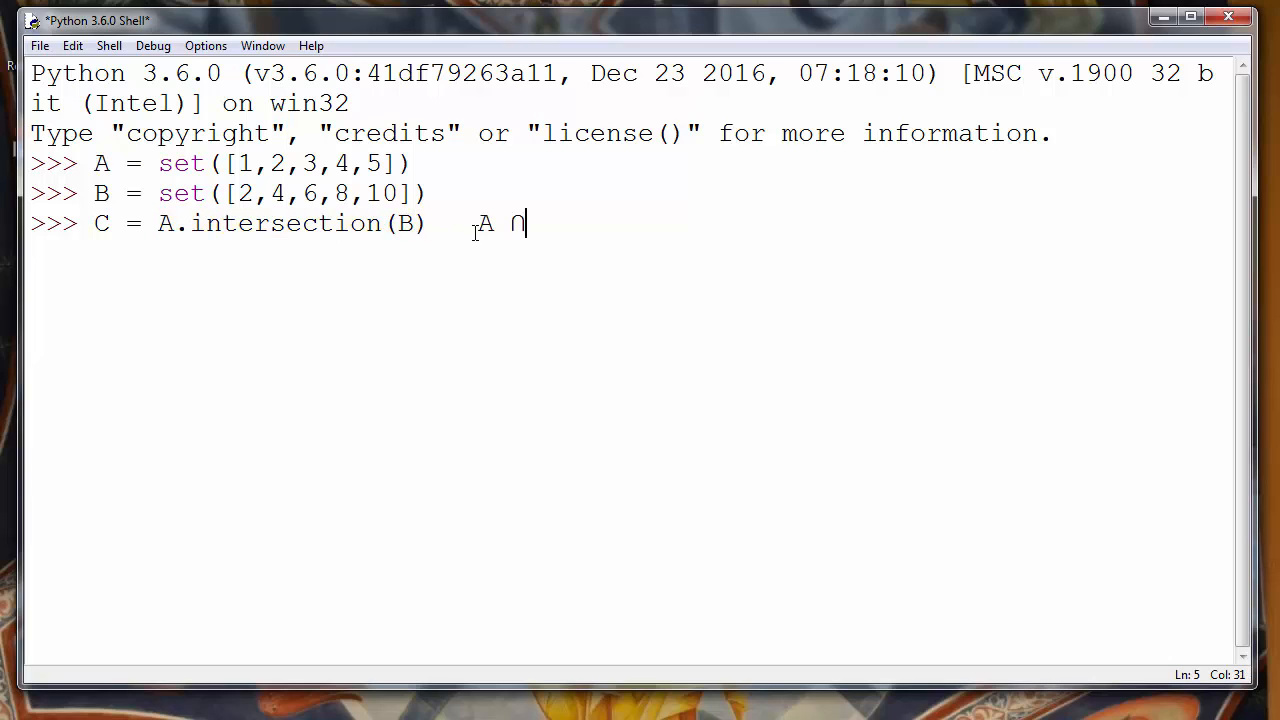
pyautogui.write('B')
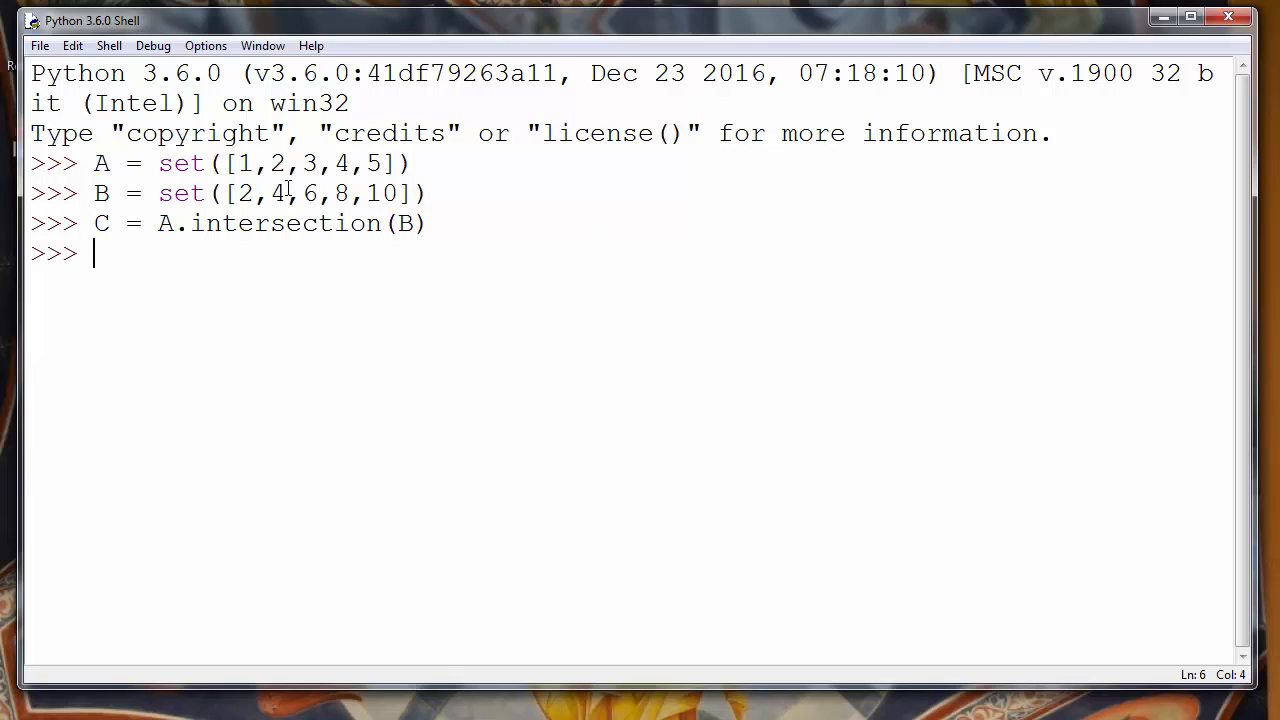
# Step: Print C to display {2, 4}, then type A ∩ B at the next prompt
pyautogui.write('C')
pyautogui.write('∩')
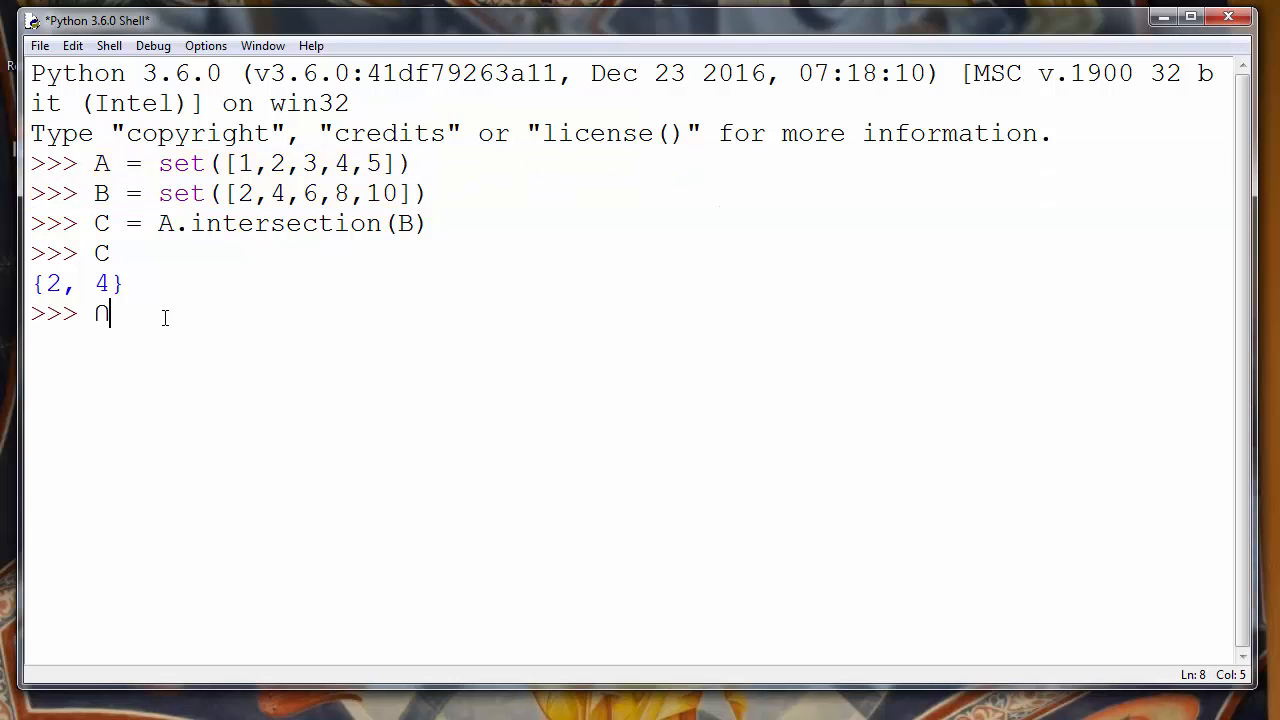
pyautogui.write('A')
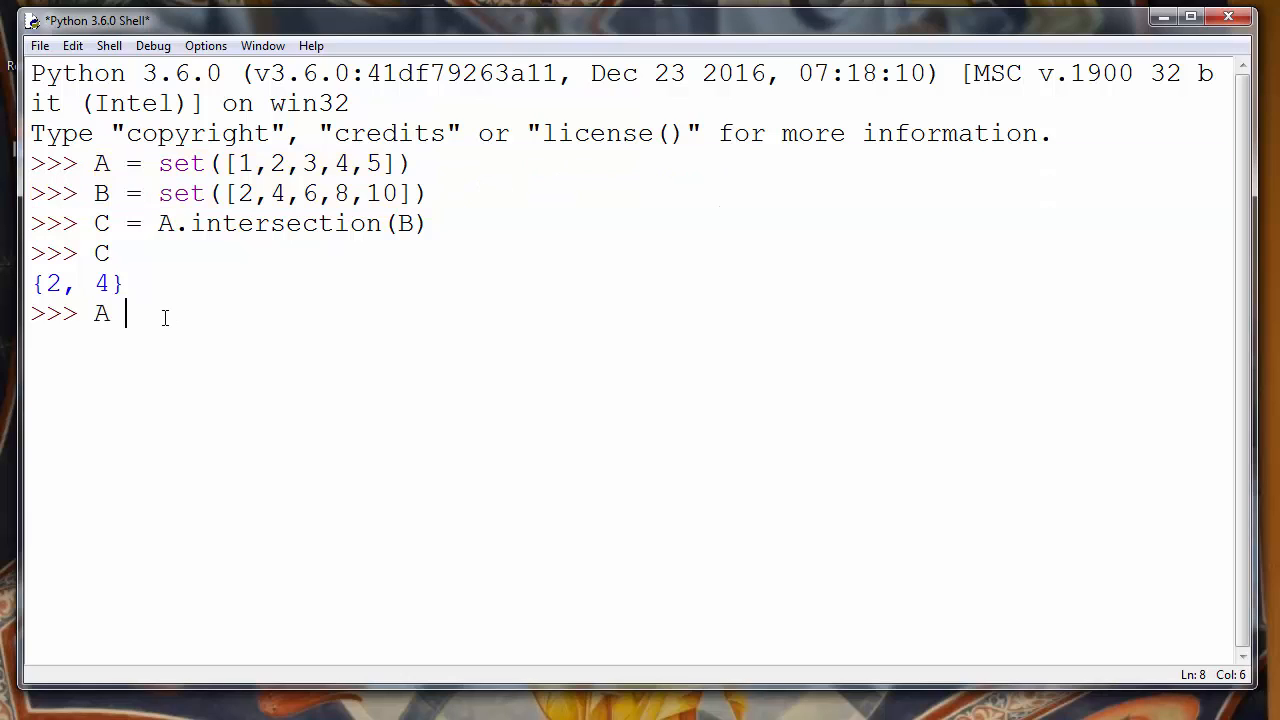
pyautogui.write('∩ B')
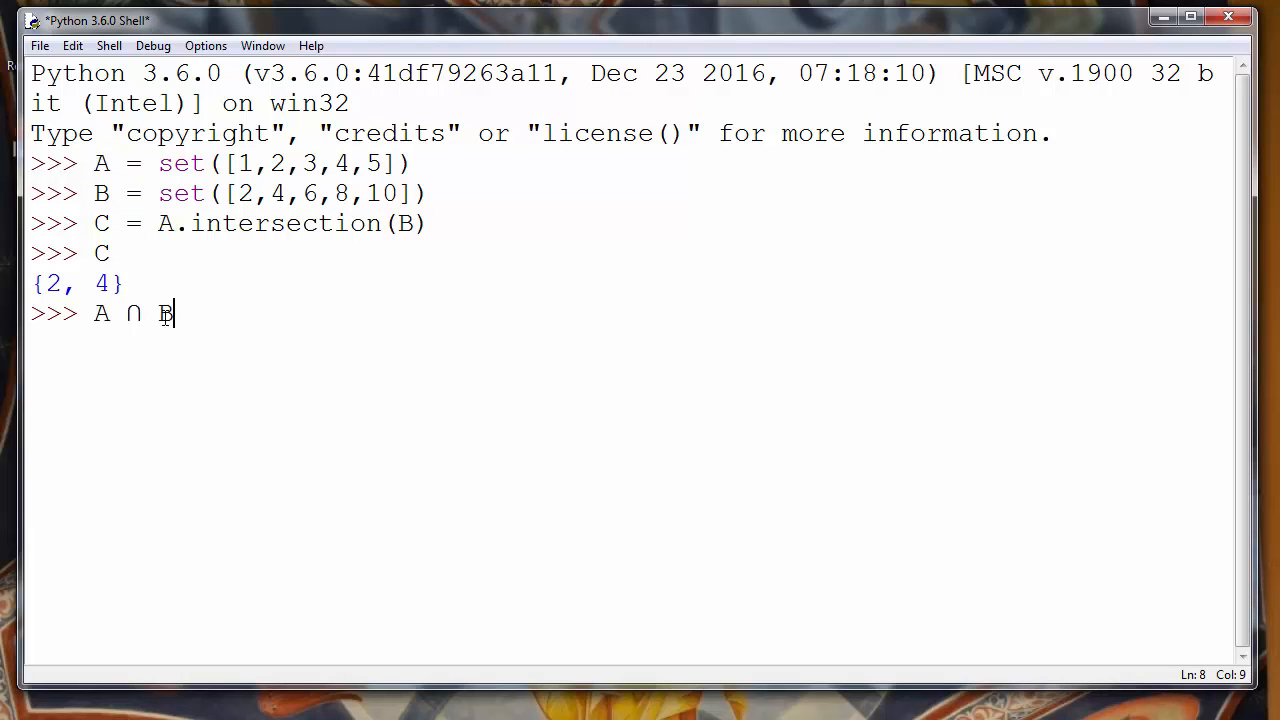
pyautogui.moveTo(210, 180)
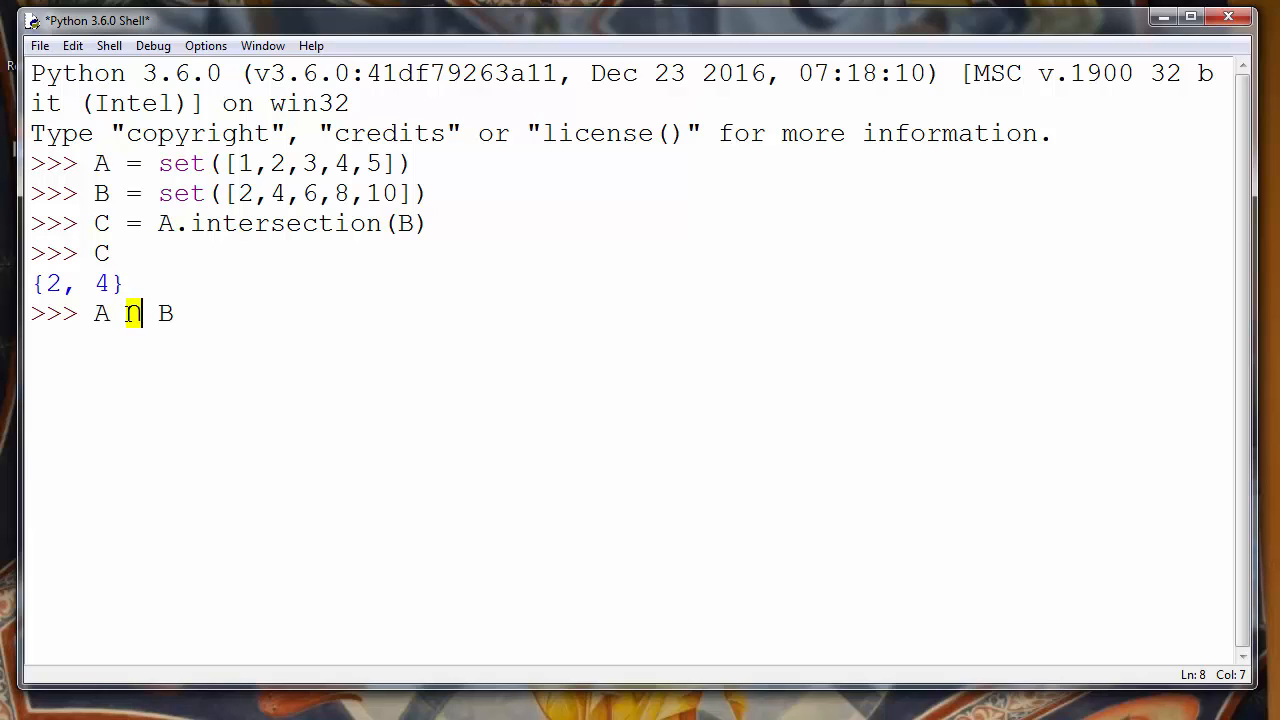
# Step: Replace the ∩ in the pending line with 'and'
pyautogui.write('a')
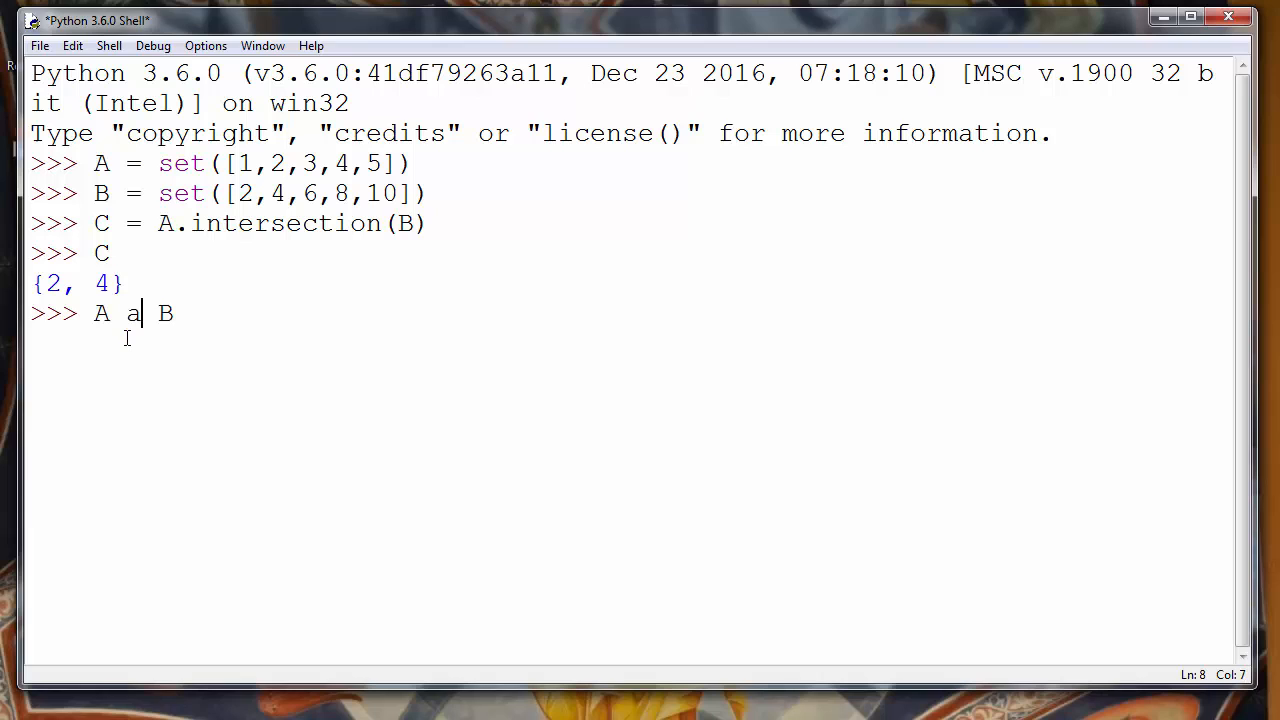
pyautogui.write('nd')
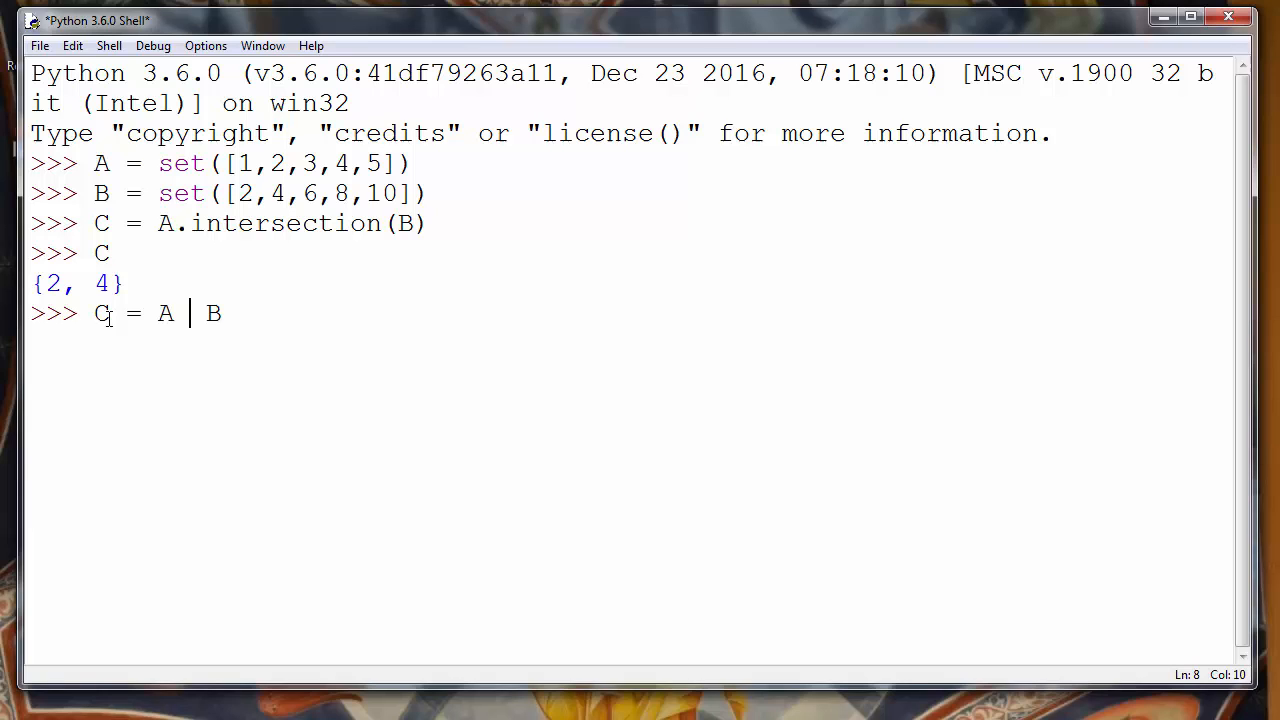
# Step: Run D = A & B and print D, showing {2, 4}
pyautogui.write('^&')
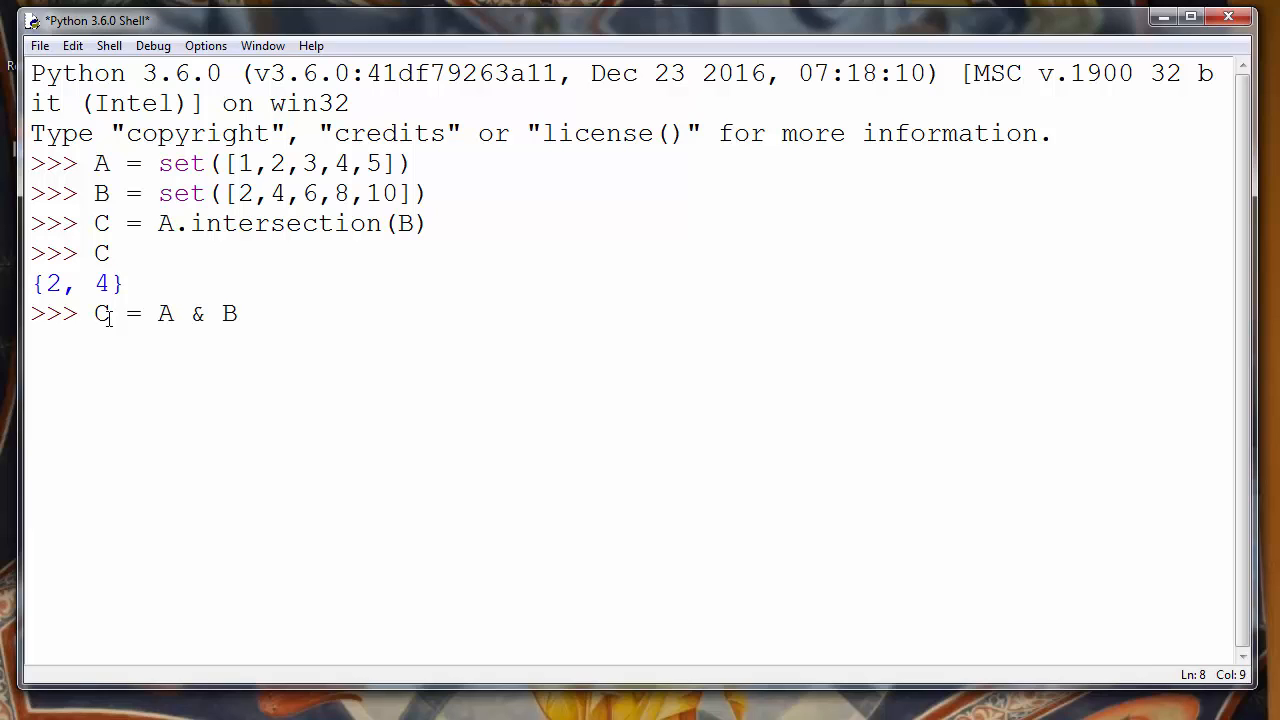
pyautogui.write('D')
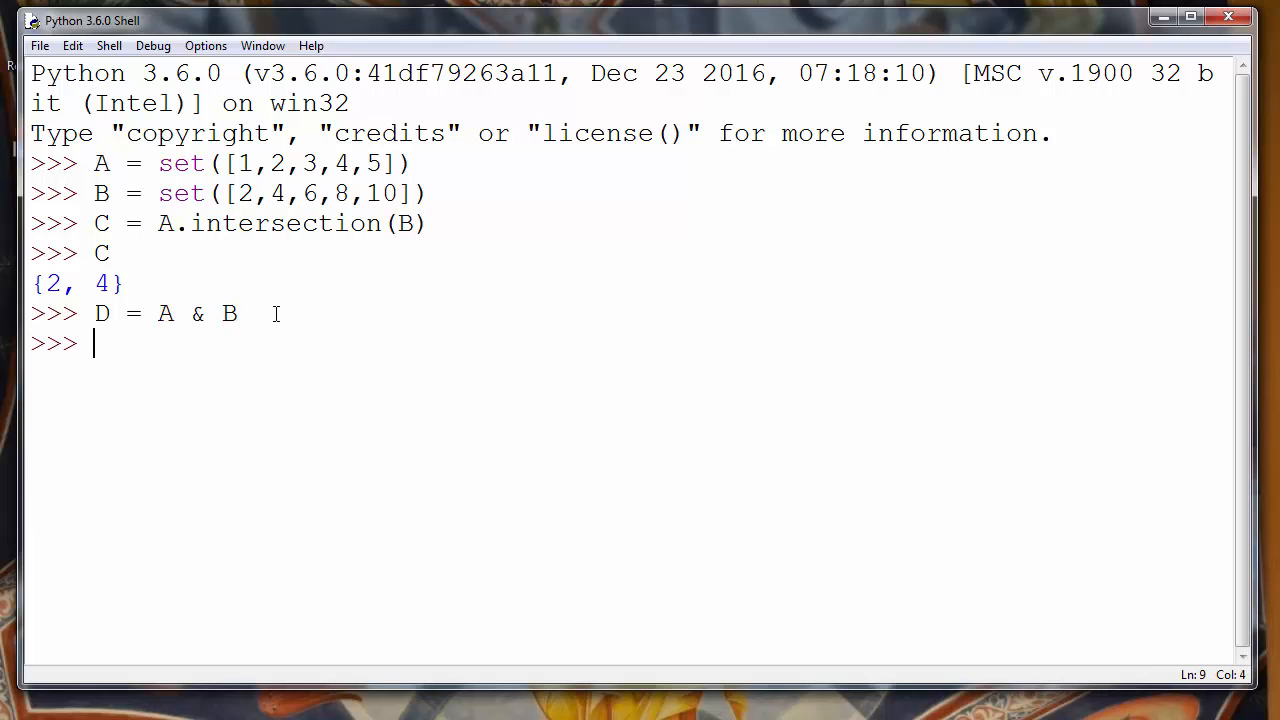
pyautogui.write('D')
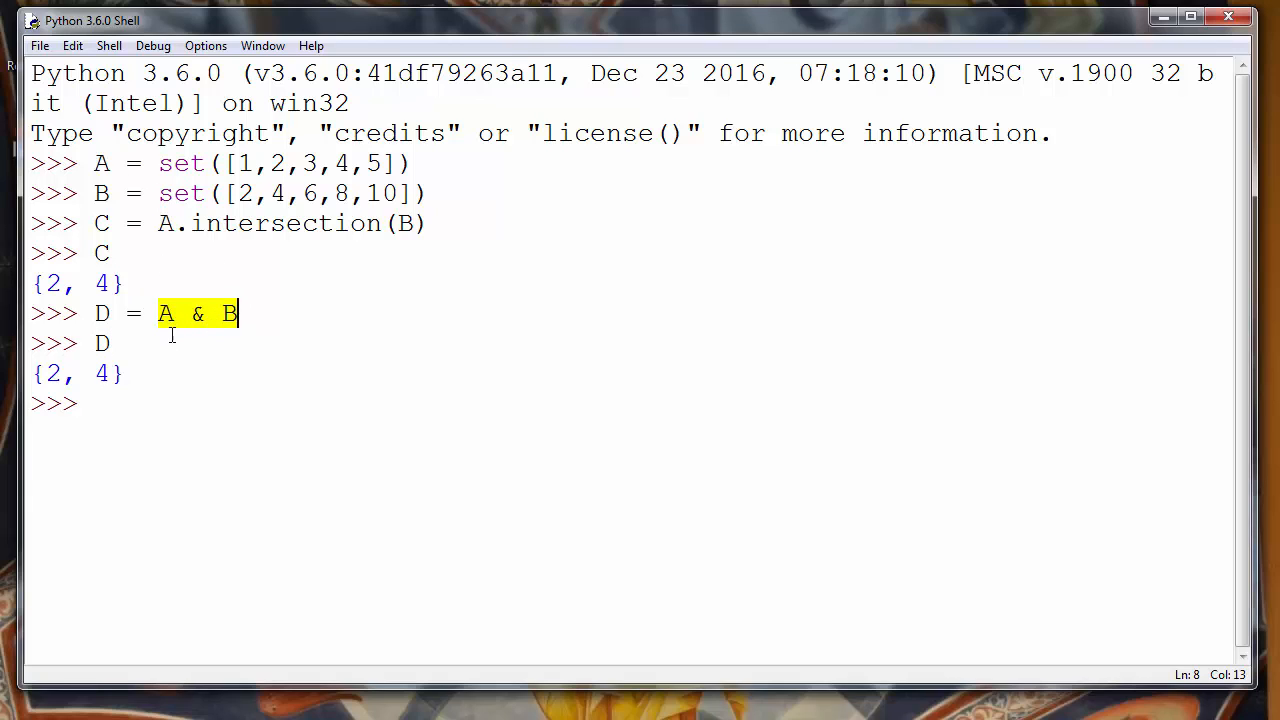
pyautogui.moveTo(168, 401)
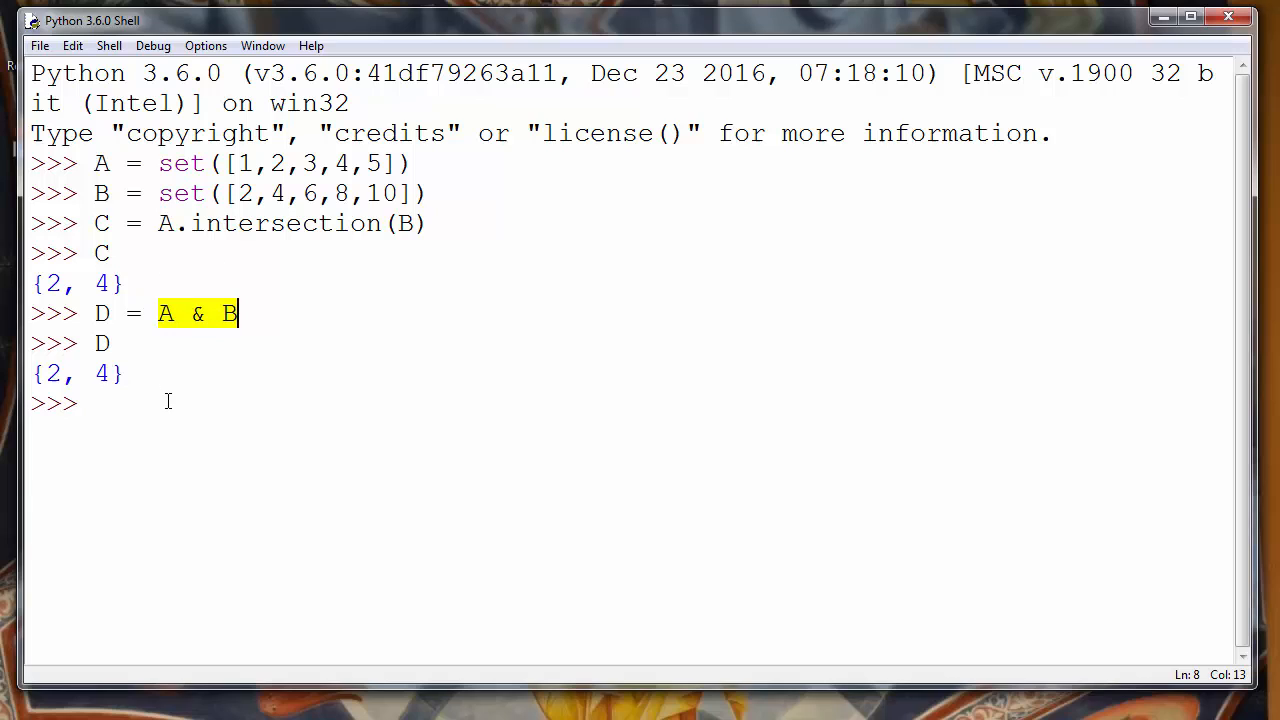